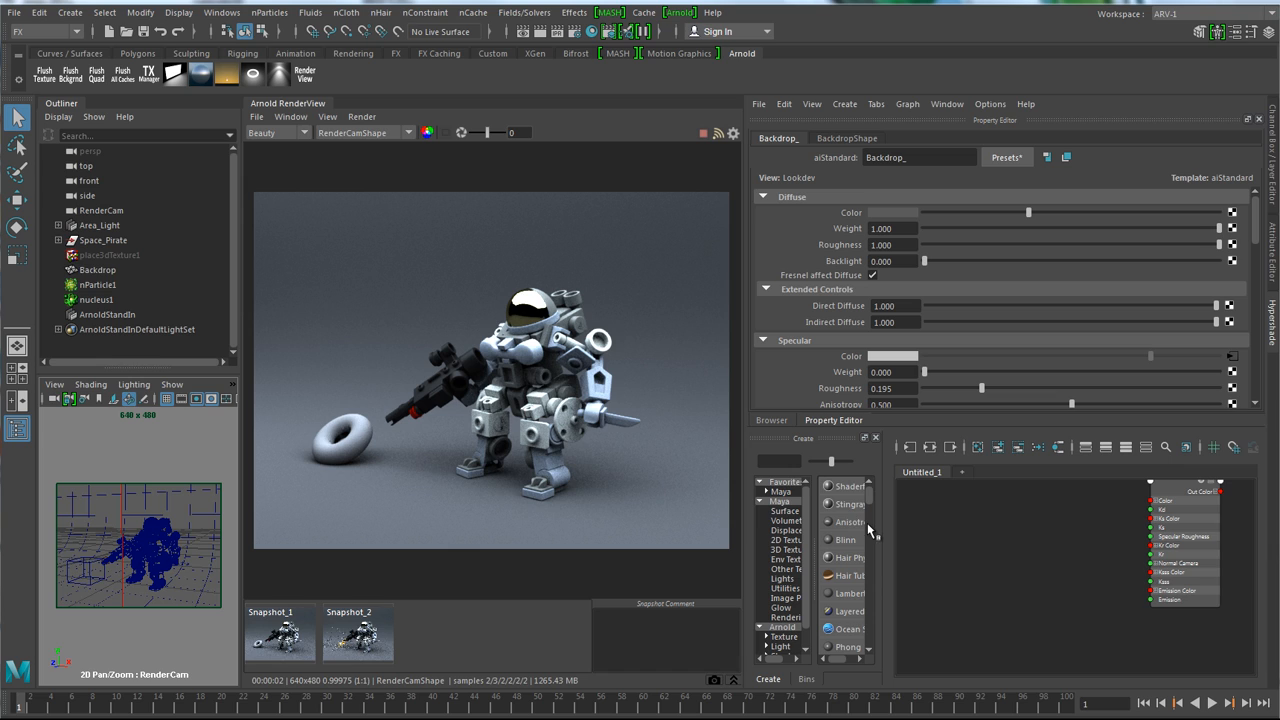
mouse_move(808, 456)
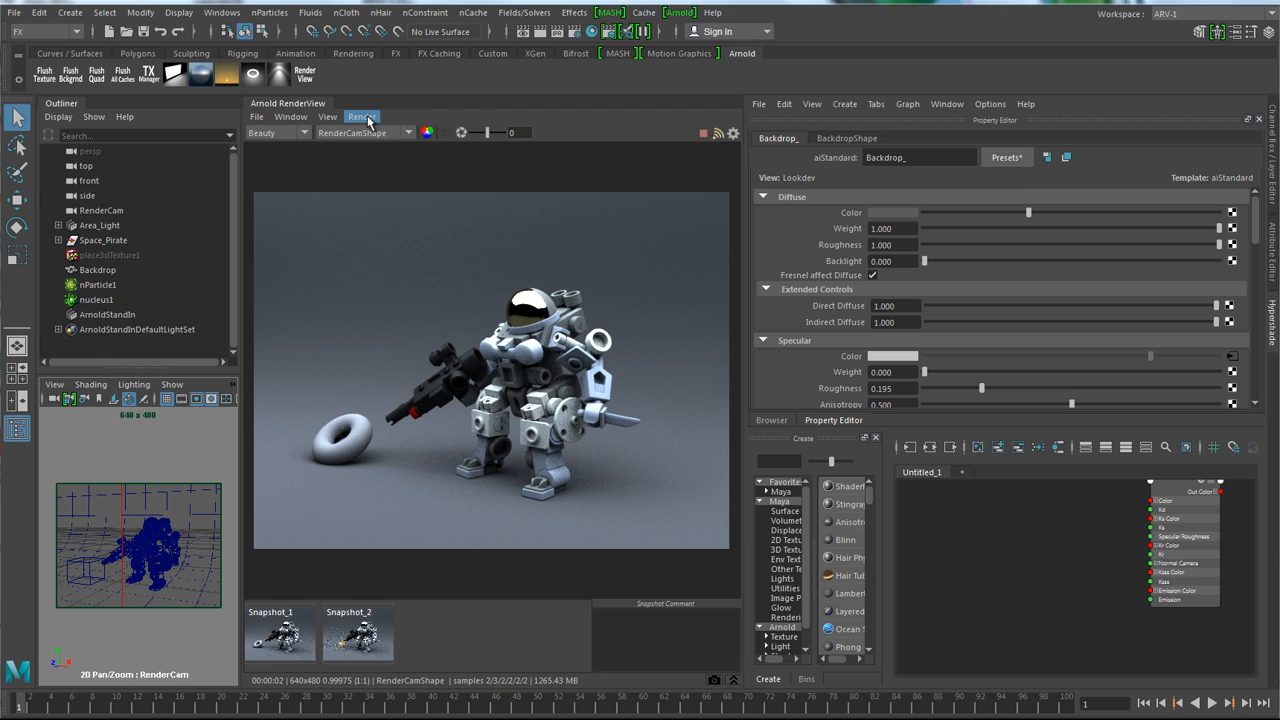
Trigger Update Full Scene from the Arnold RenderView's Render menu to re-render the robot.
click(362, 116)
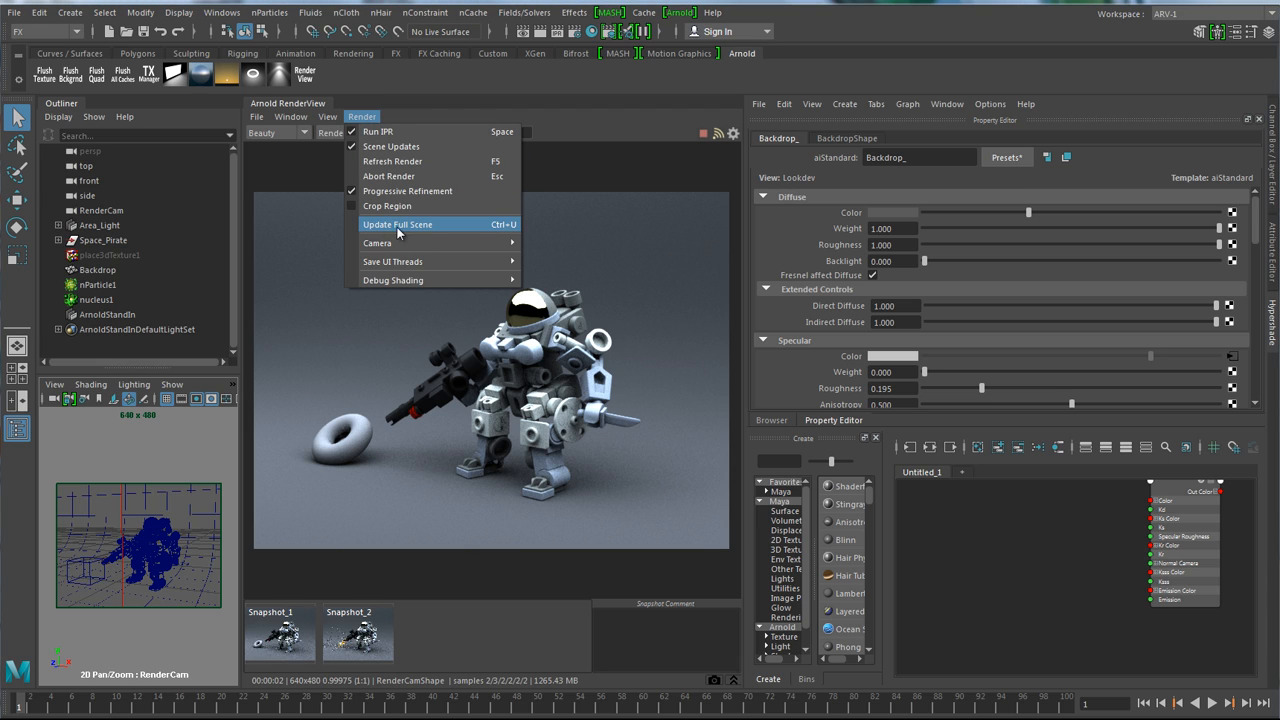
click(398, 224)
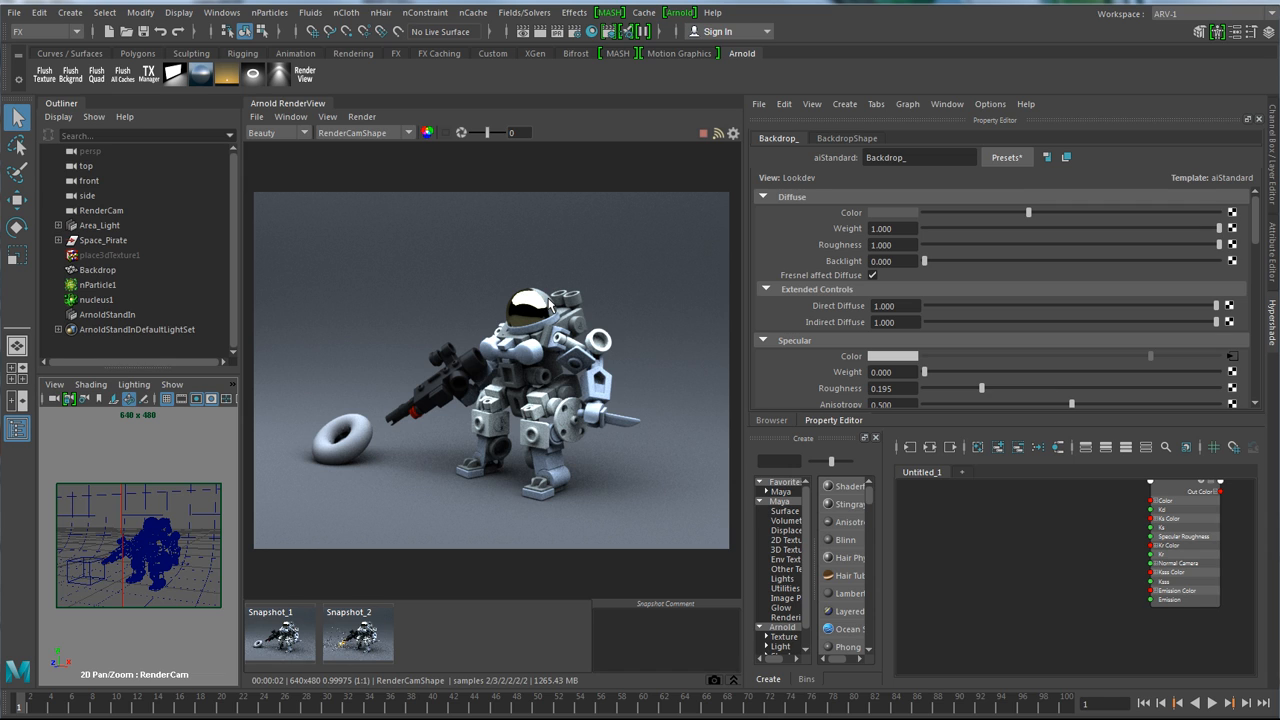
mouse_move(425, 403)
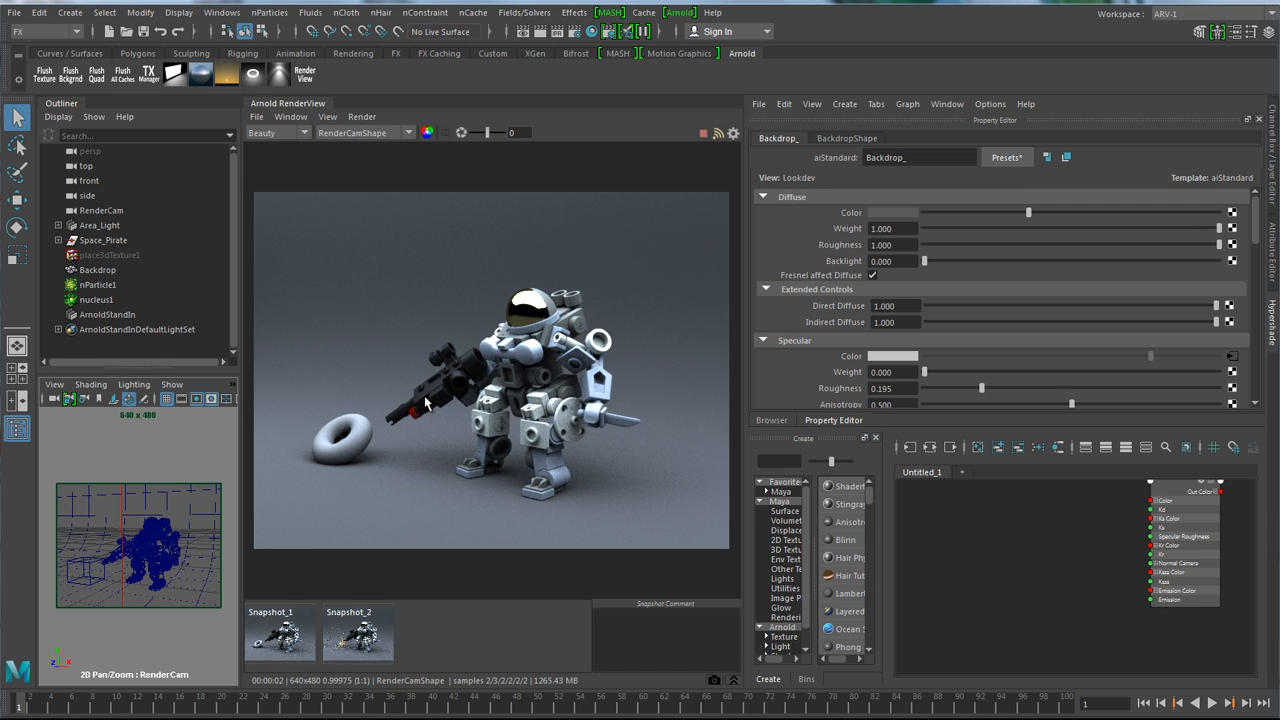
Select the ArnoldStandIn and scrub the timeline to about frame 38.
click(105, 314)
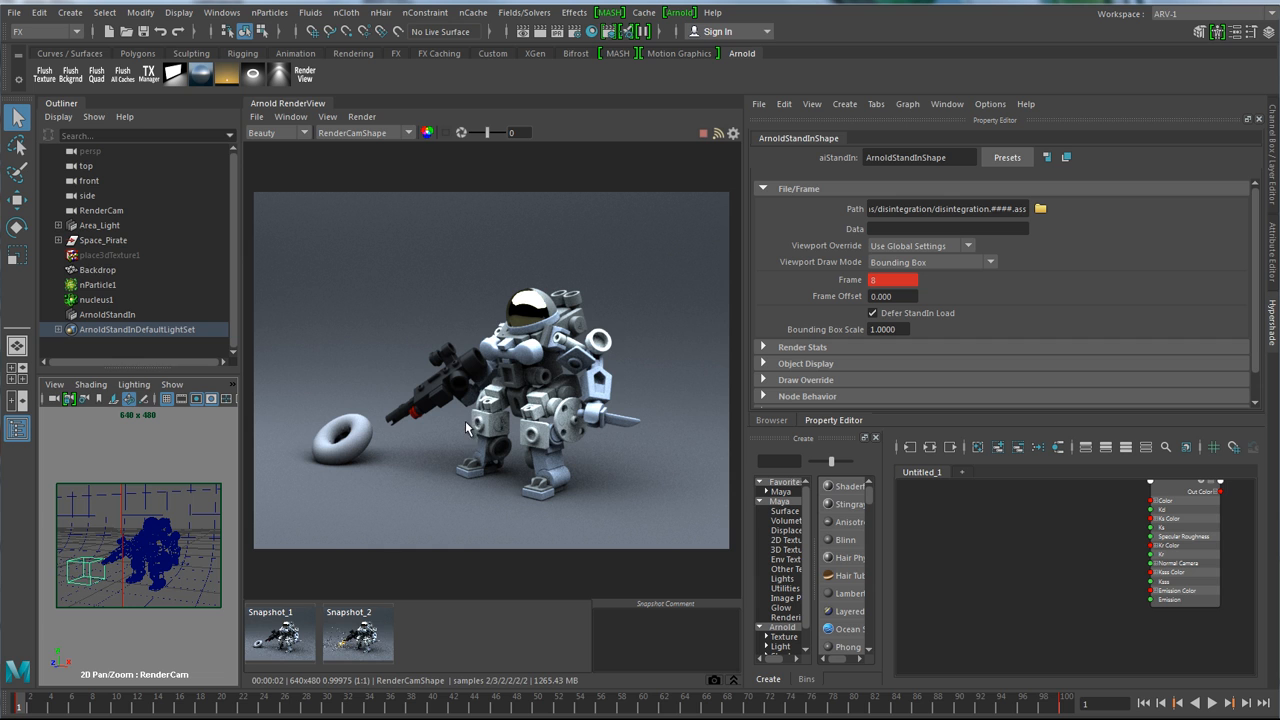
mouse_move(142, 668)
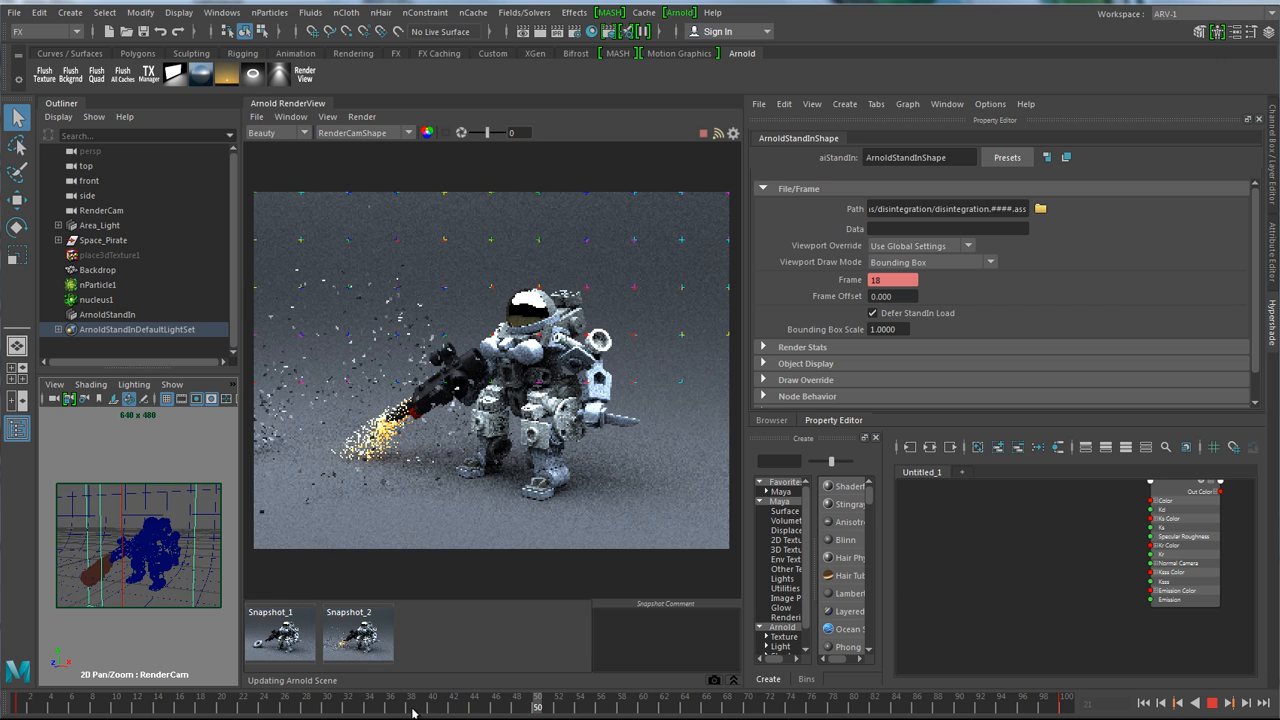
click(409, 707)
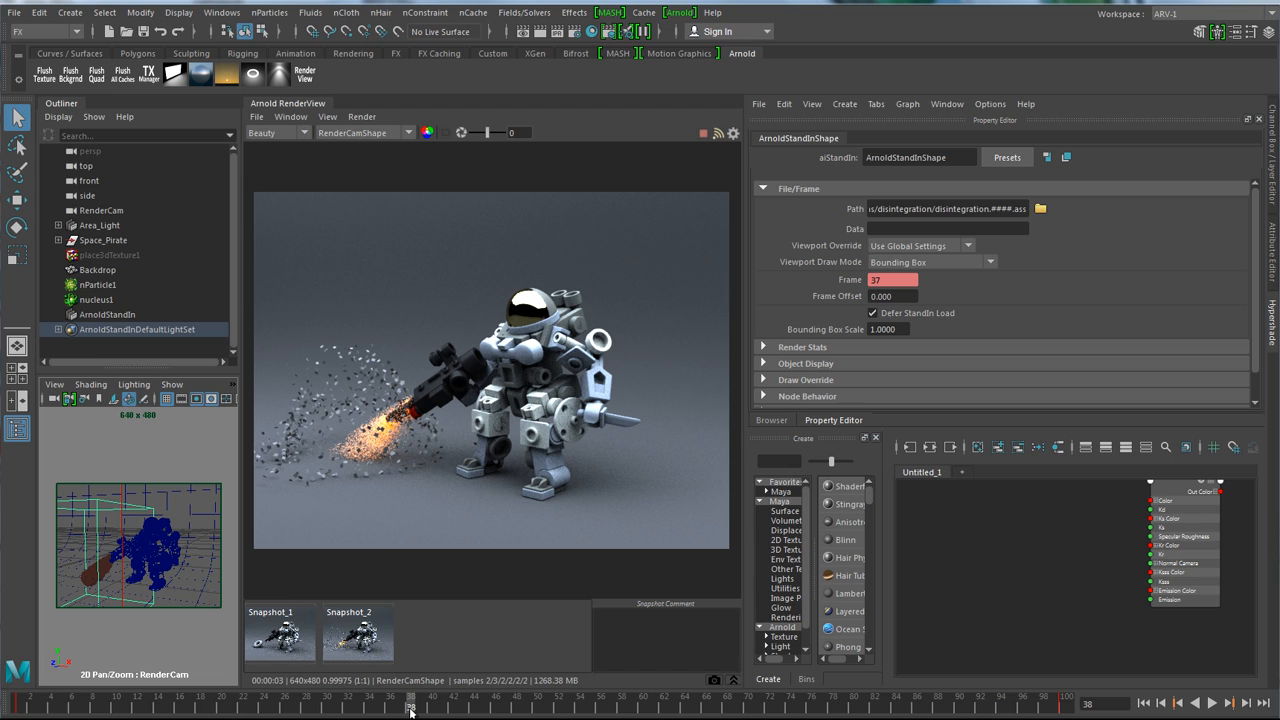
mouse_move(388, 688)
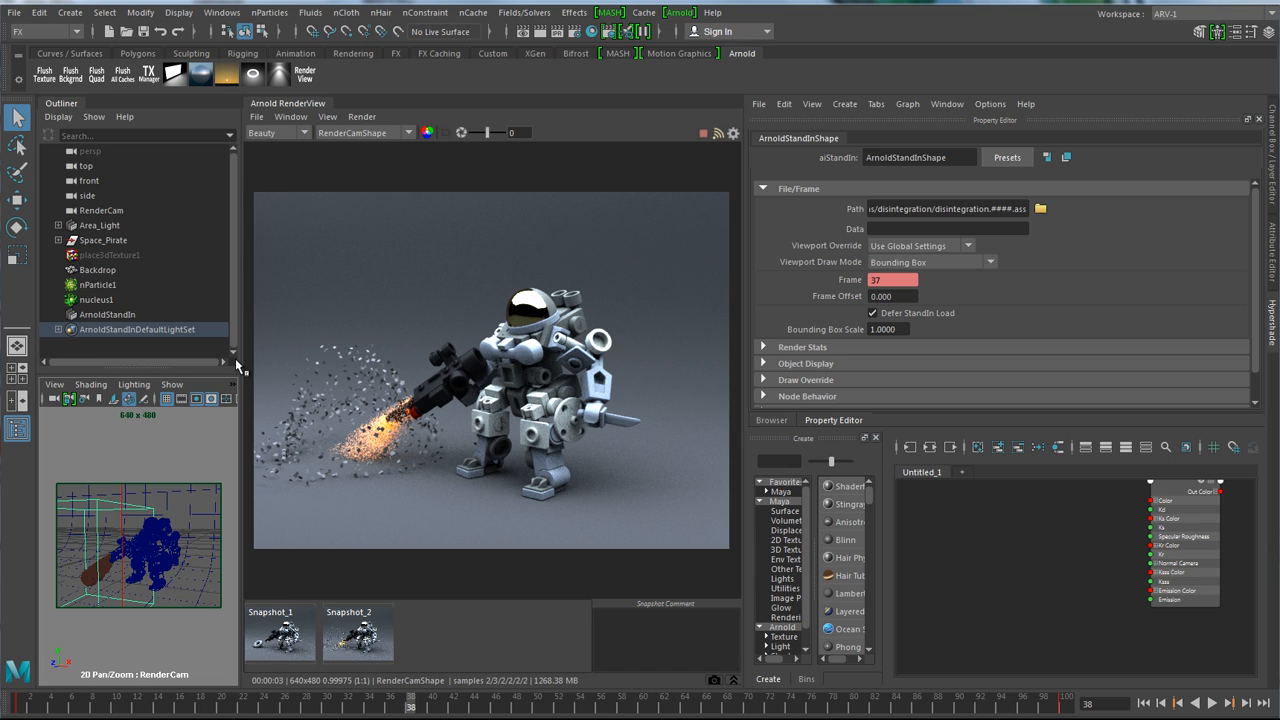
mouse_move(172, 384)
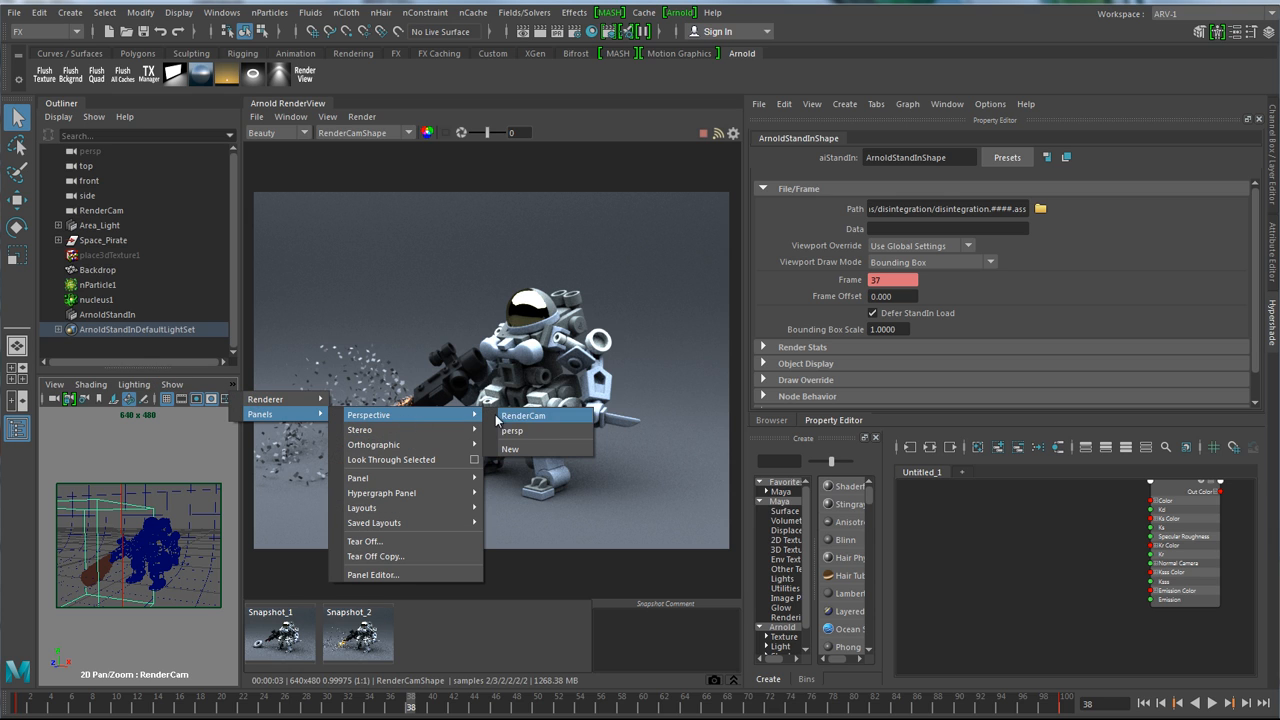
Switch the small viewport to the persp camera instead of RenderCam.
click(511, 430)
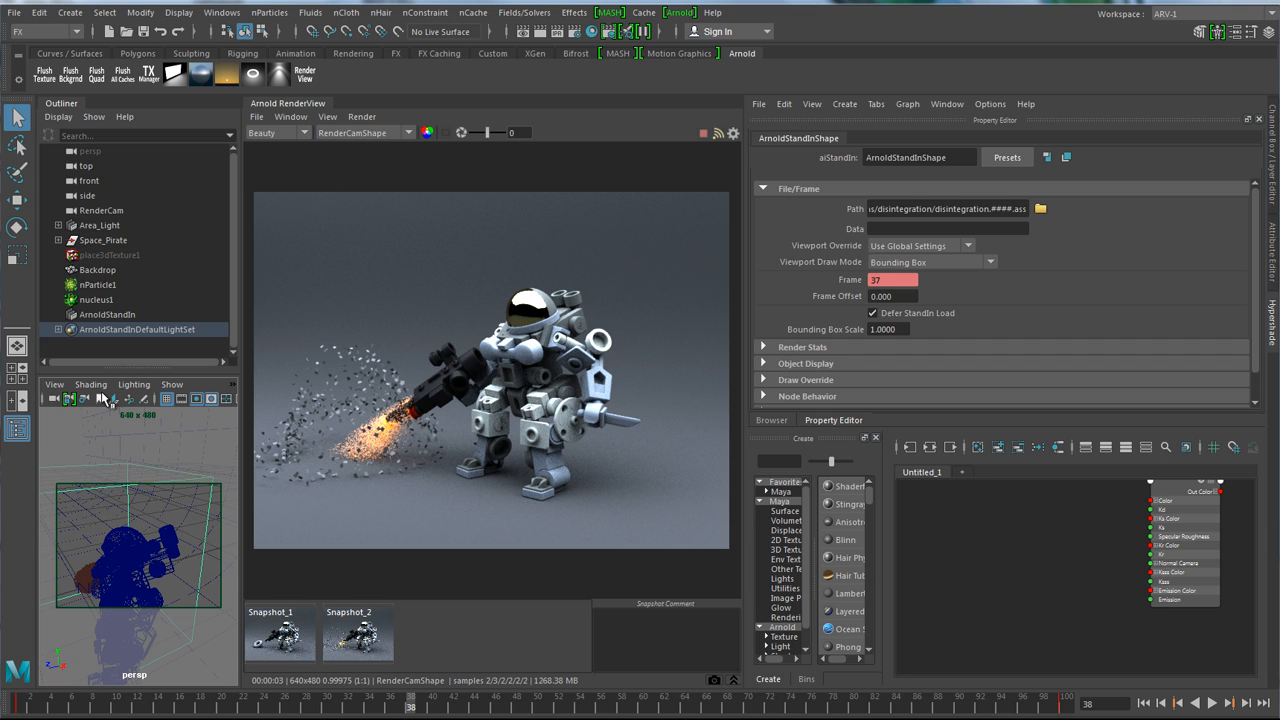
mouse_move(1103, 586)
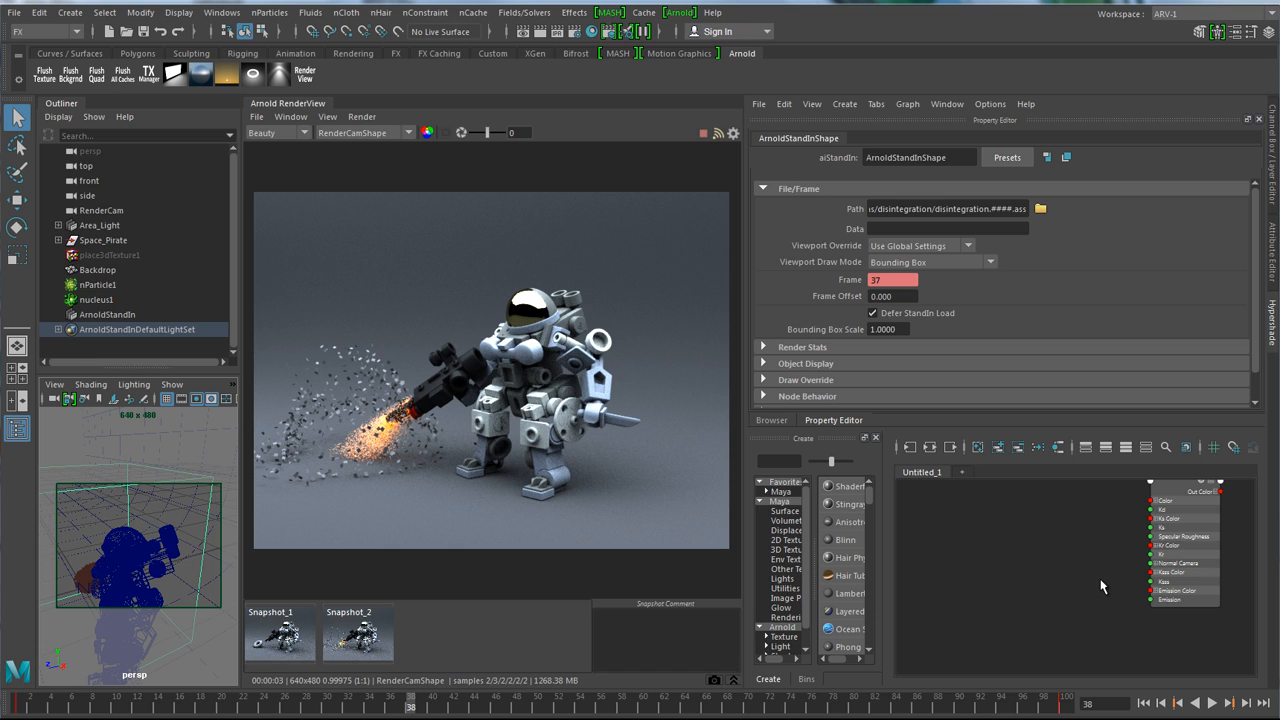
mouse_move(824, 515)
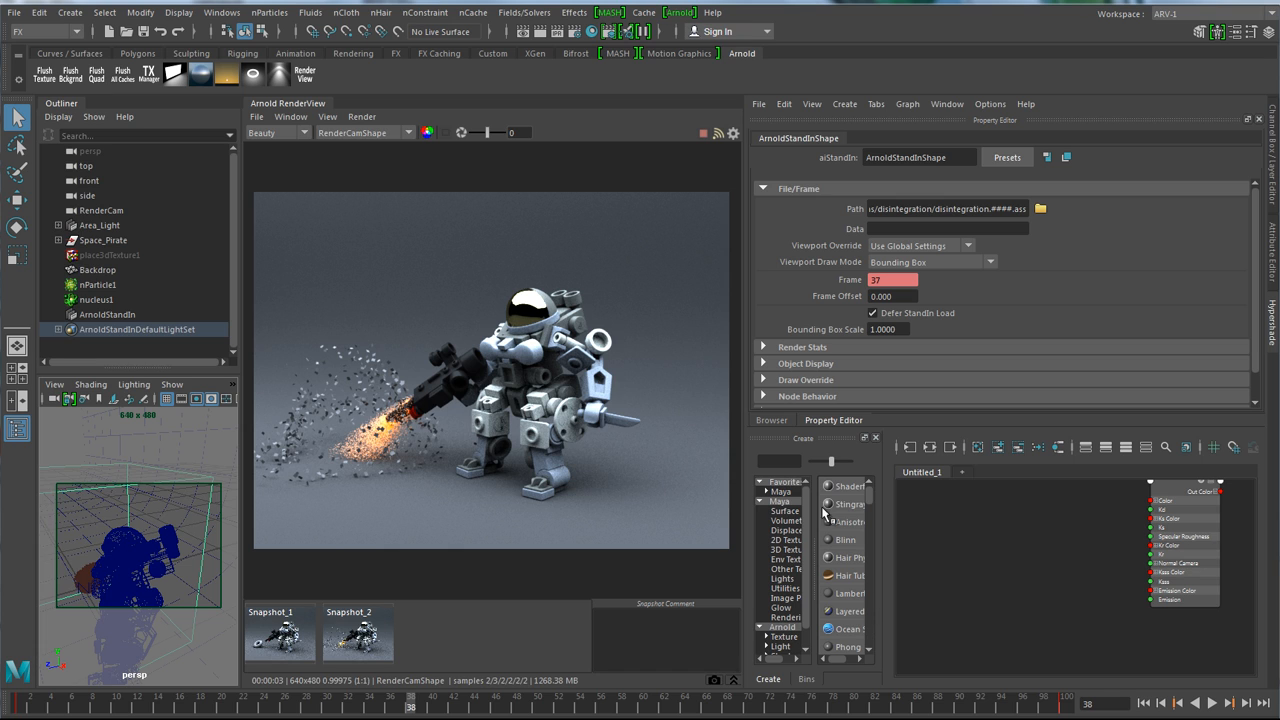
mouse_move(785, 550)
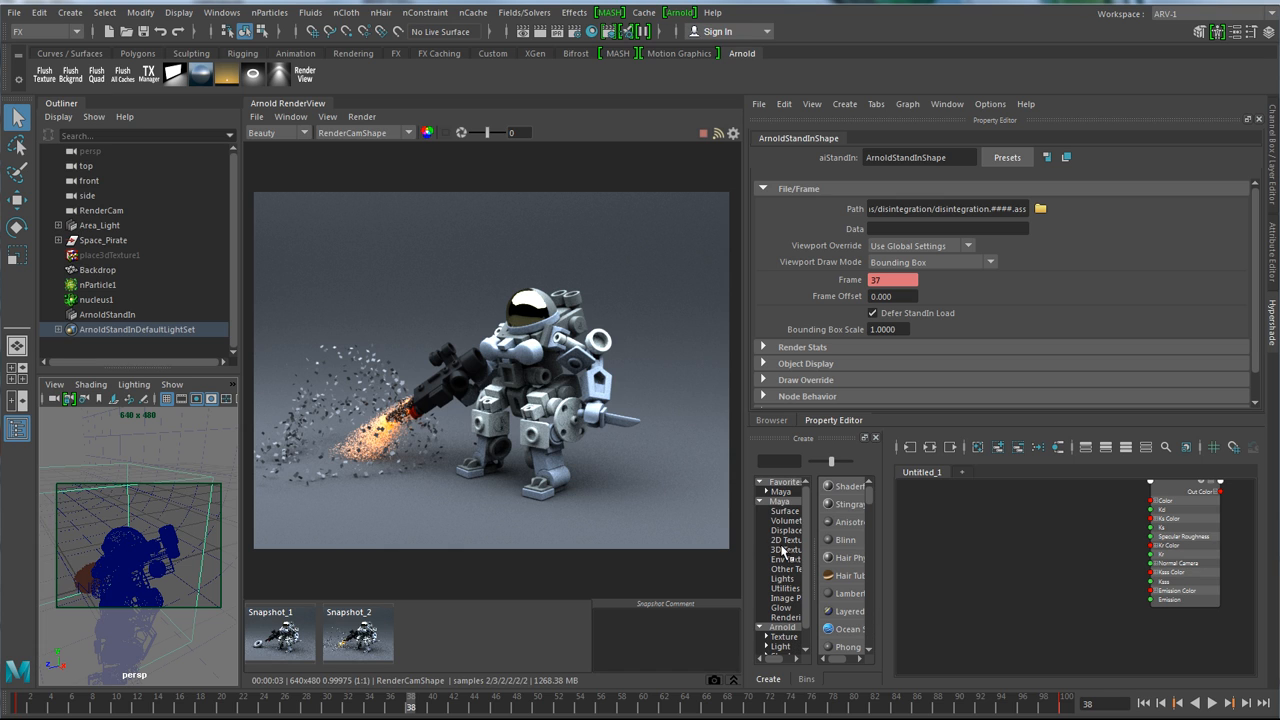
Browse Hypershade's 2D Textures to create a Checker texture for the gun shader.
click(850, 504)
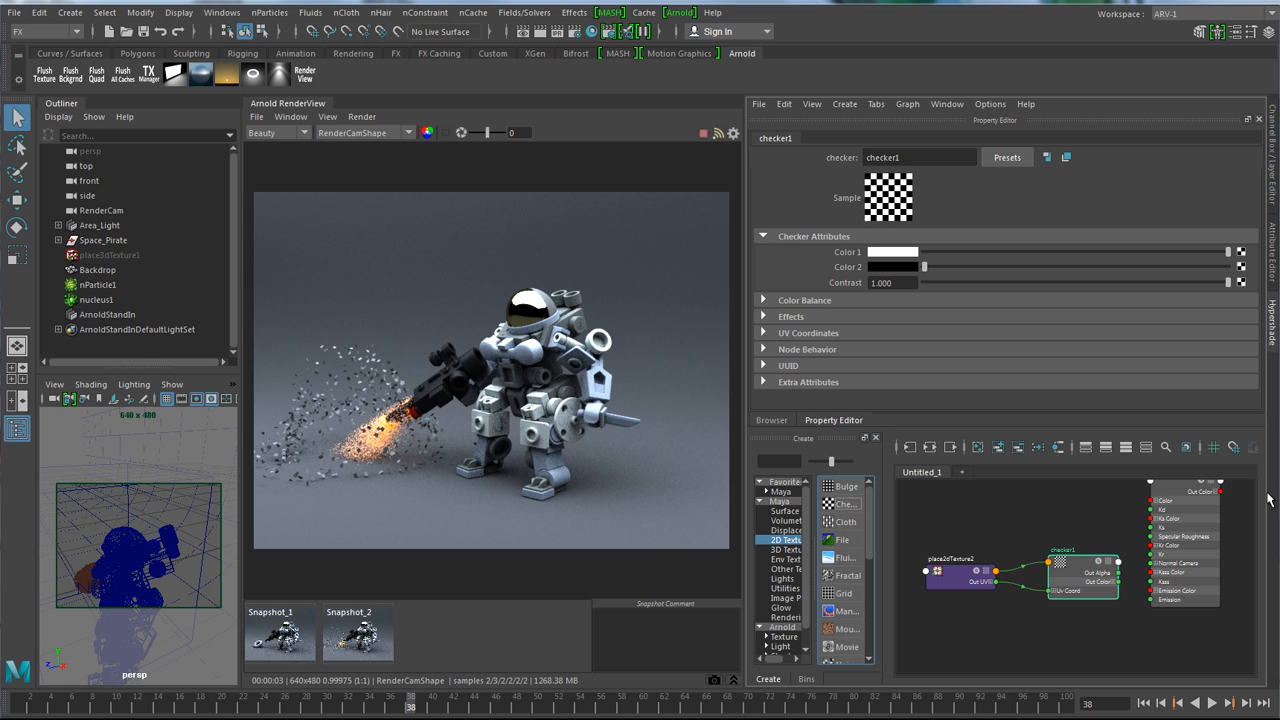
mouse_move(1120, 585)
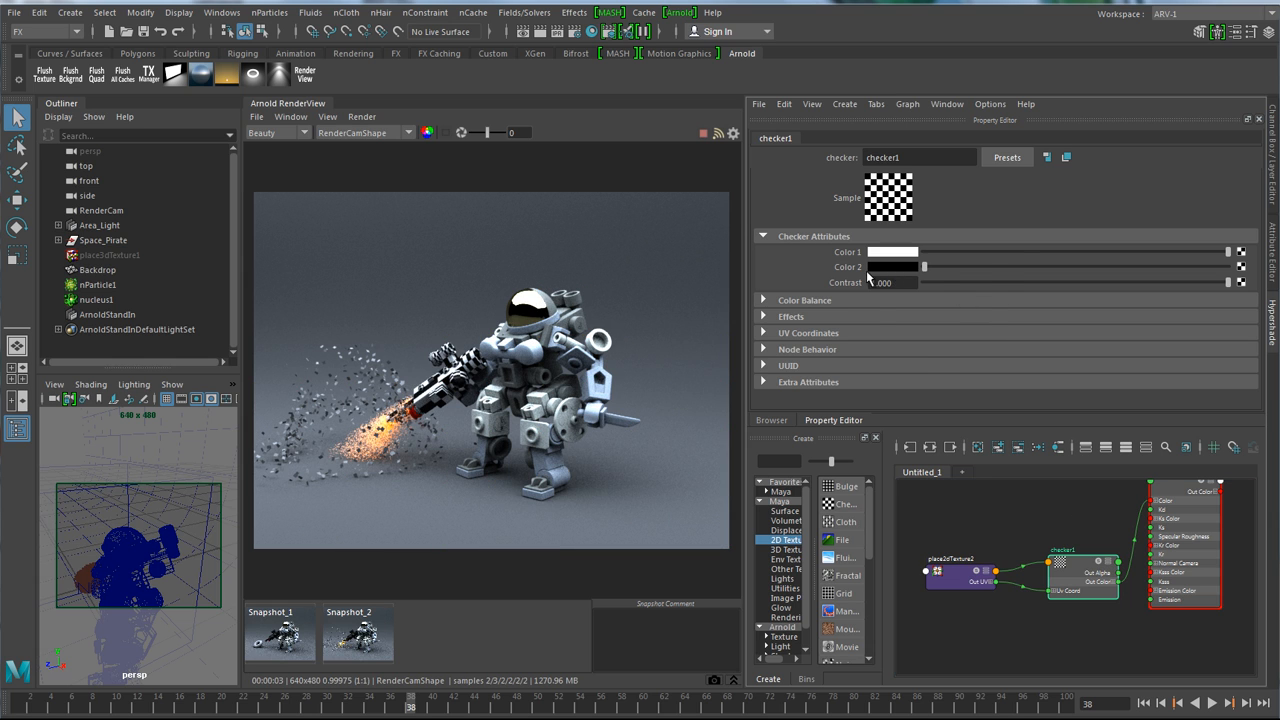
Set checker1's Color 2 swatch to red.
click(890, 252)
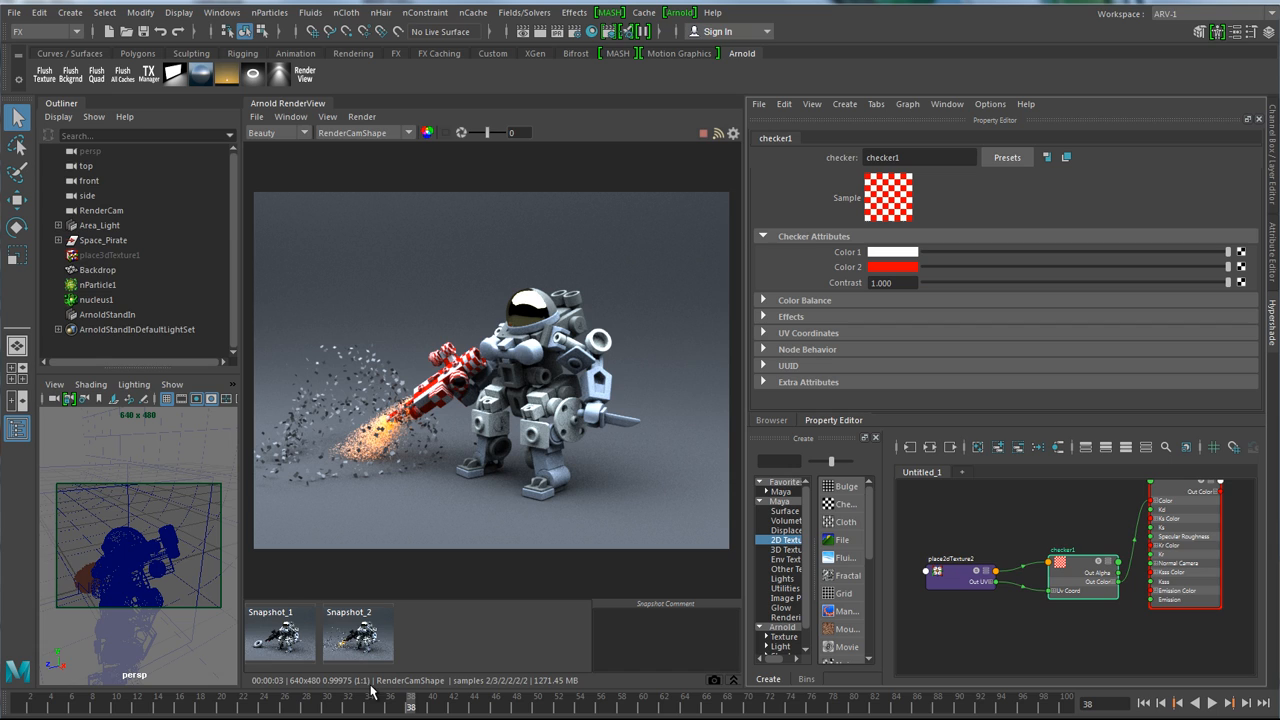
mouse_move(370, 705)
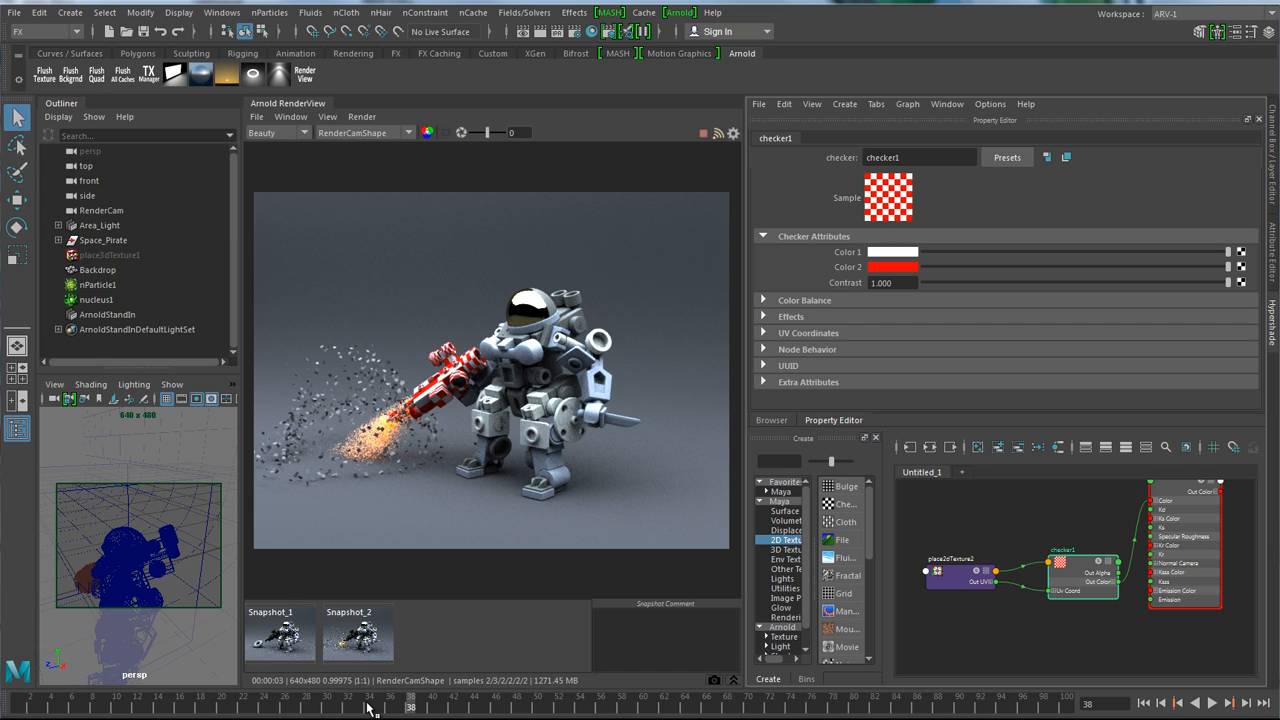